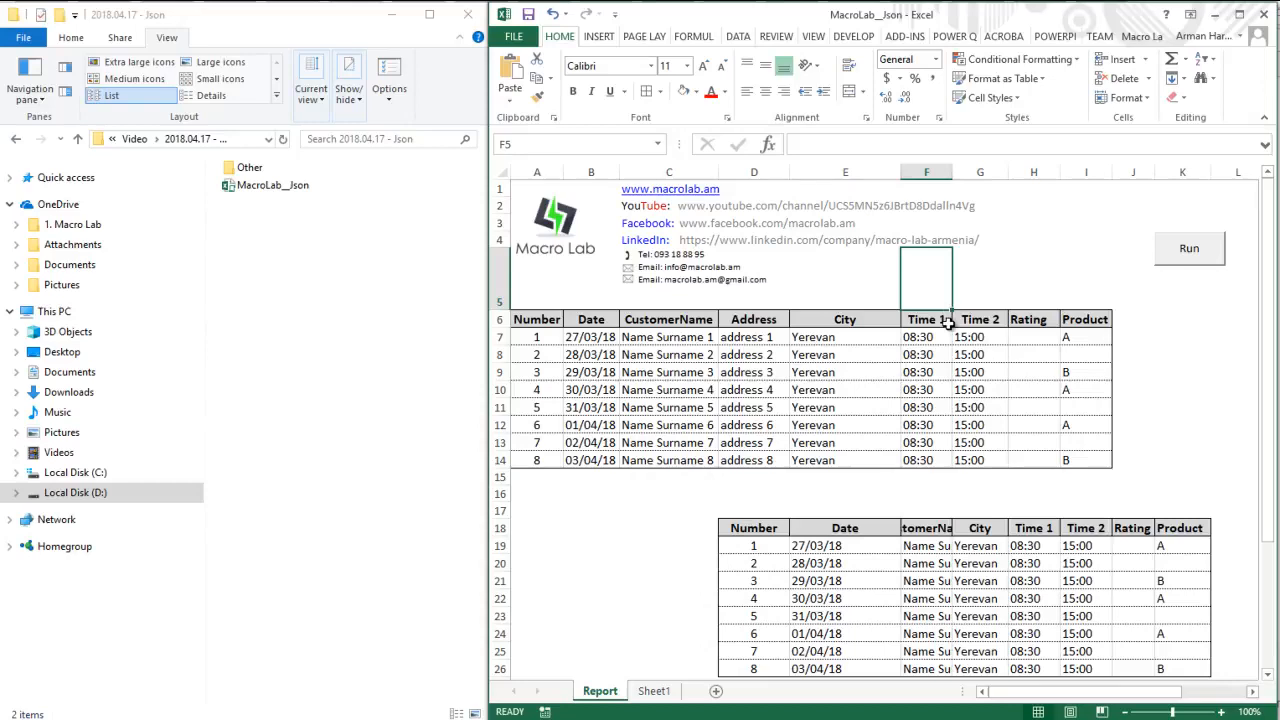
mouse_move(936, 356)
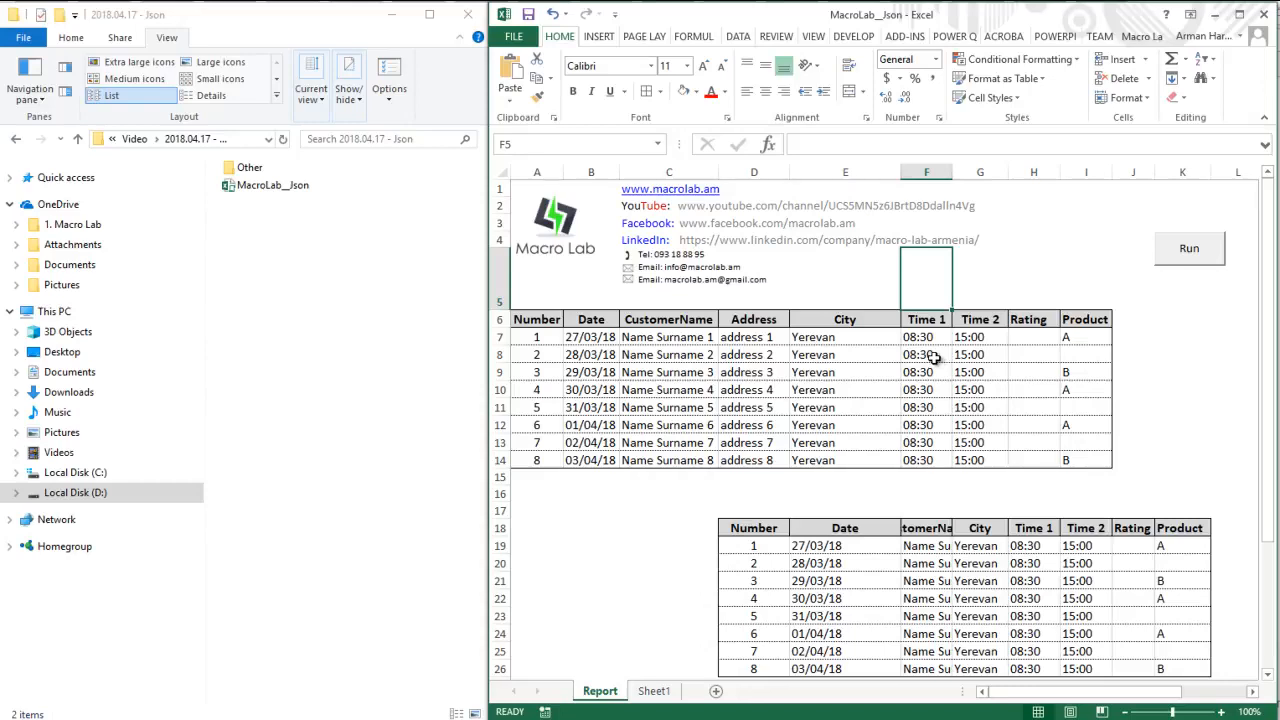
Inspect the stored value of a Time 1 entry in the customer table
click(926, 336)
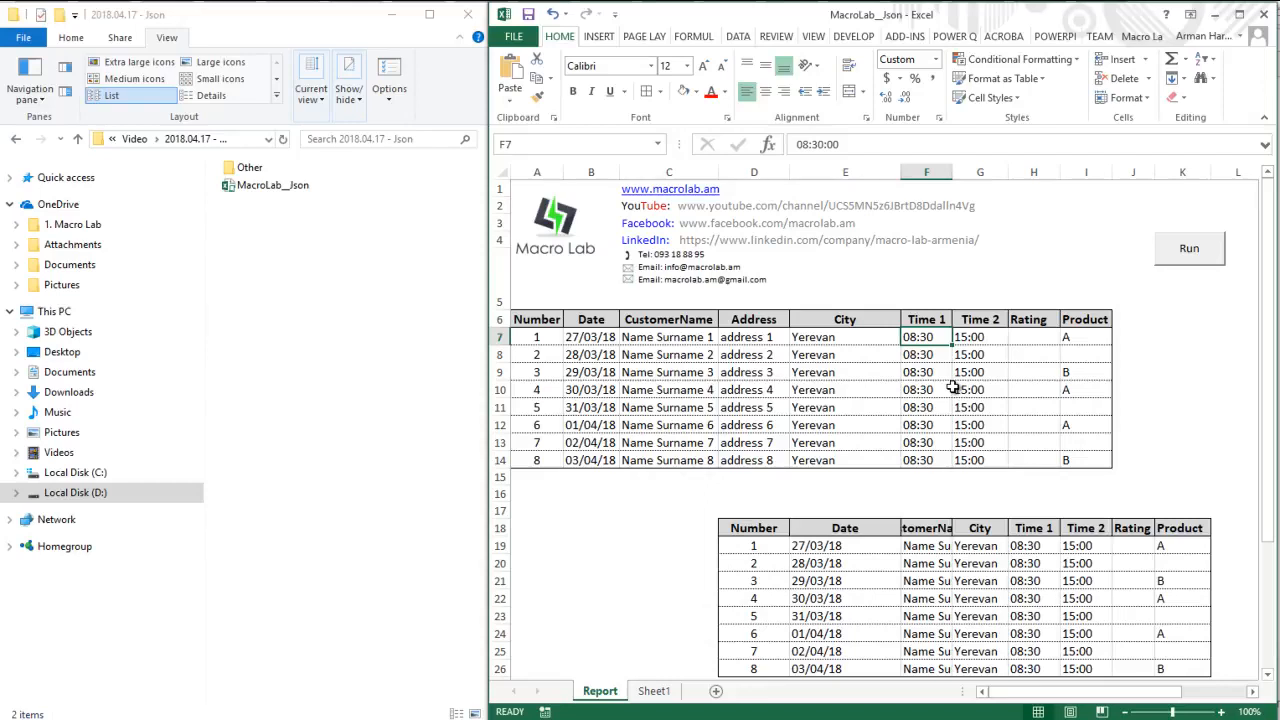
mouse_move(782, 324)
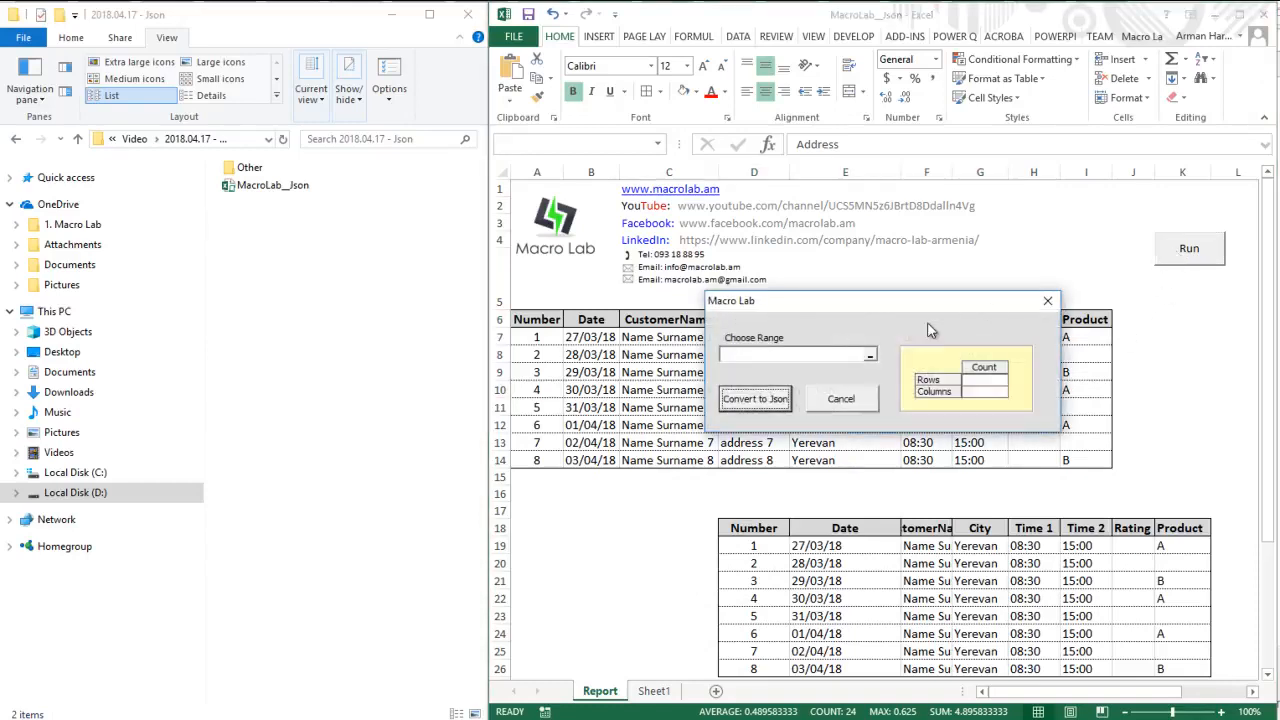
Begin choosing the Report table range for the JSON conversion
click(796, 354)
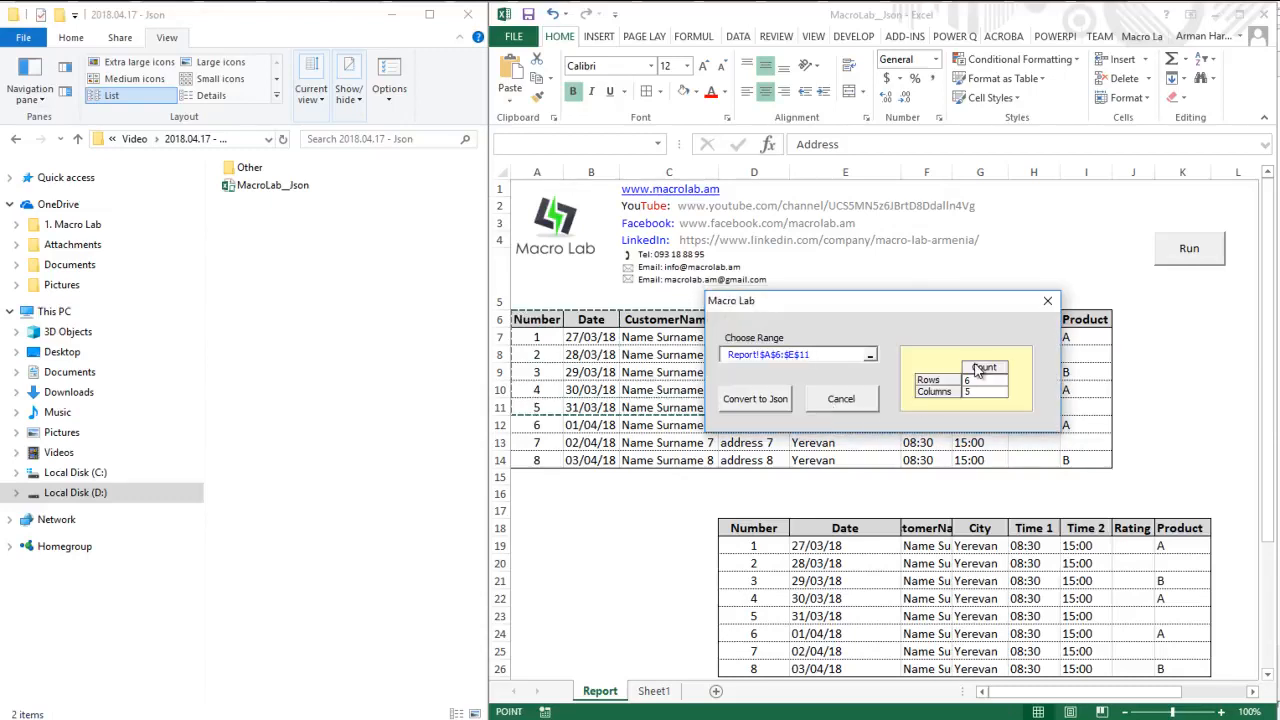
mouse_move(940, 370)
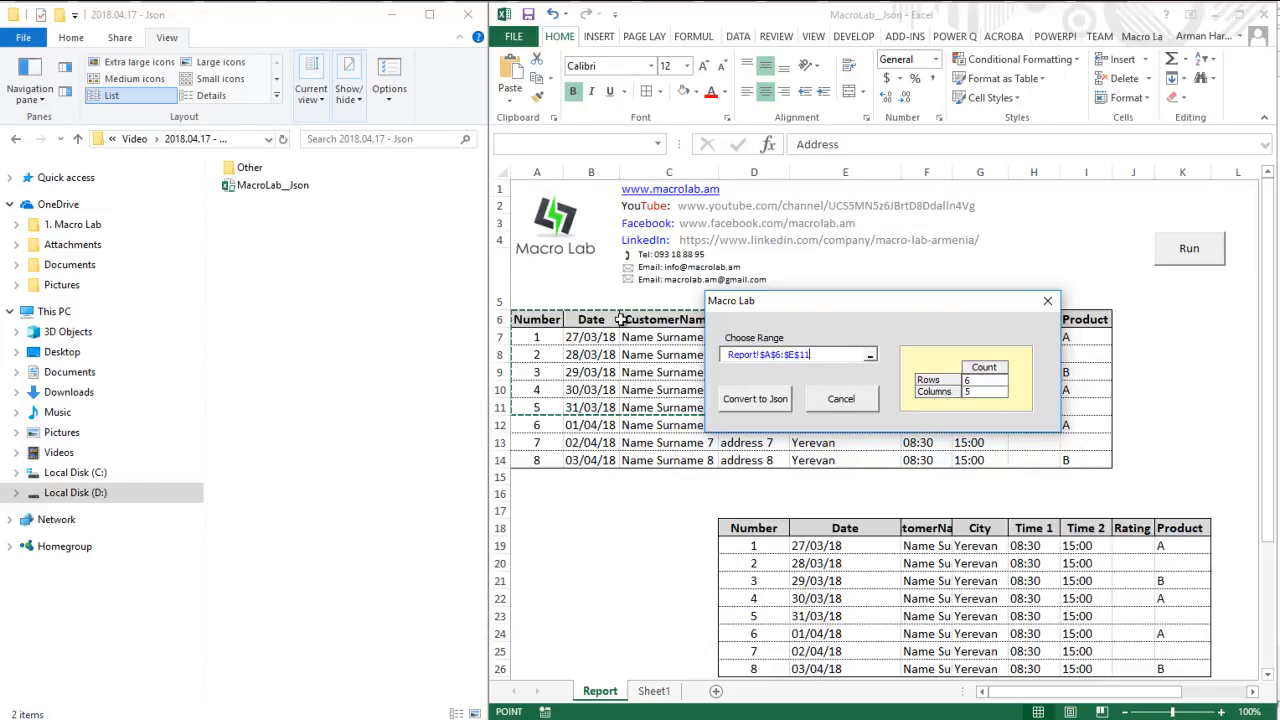
mouse_move(764, 344)
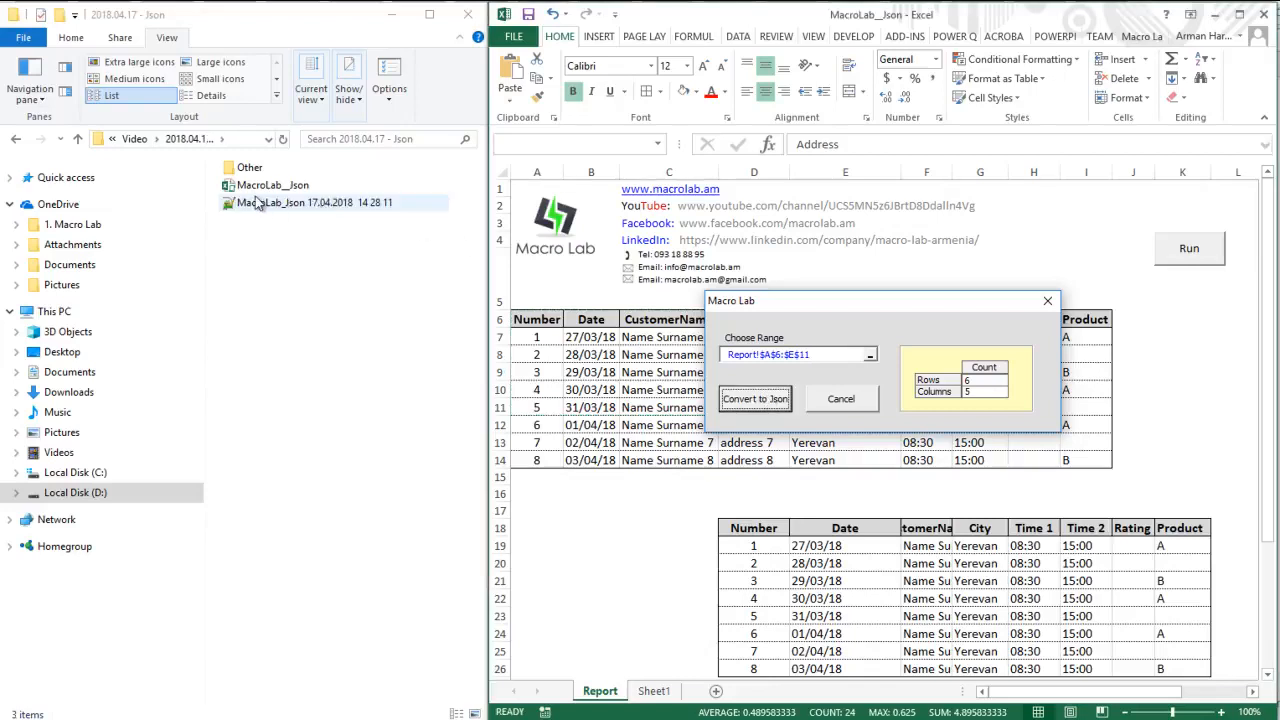
mouse_move(280, 204)
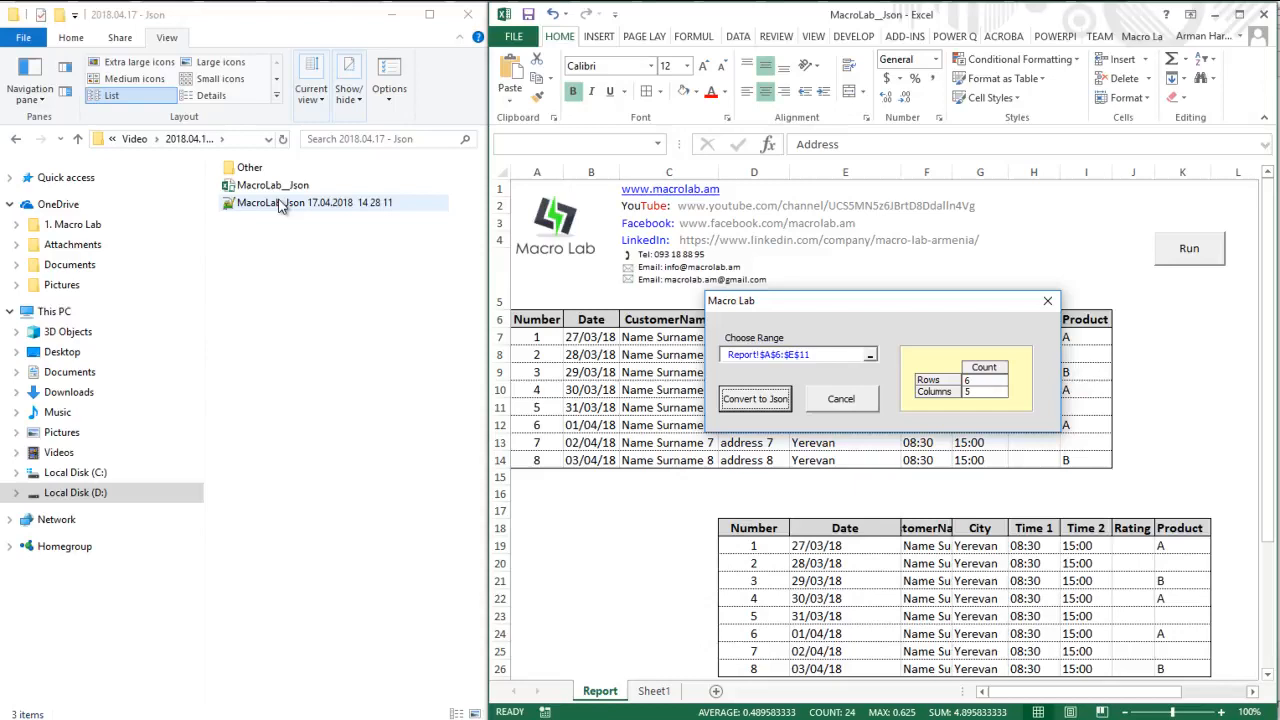
mouse_move(992, 340)
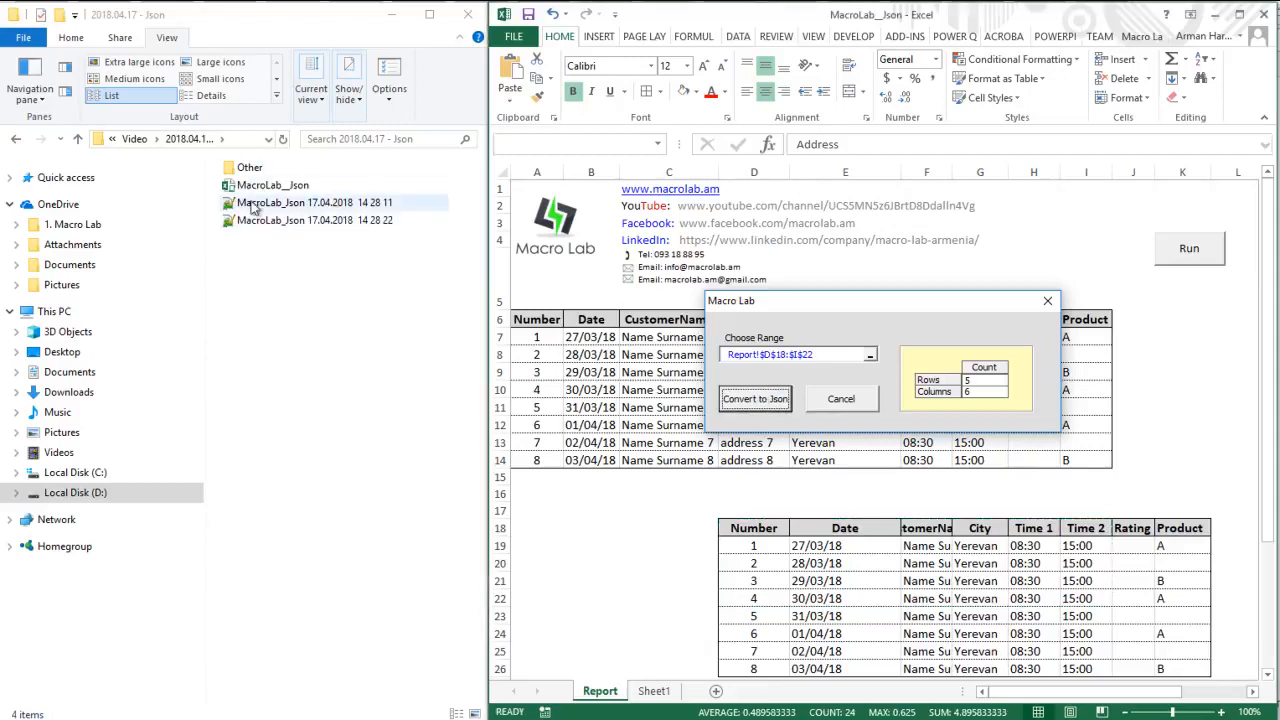
mouse_move(318, 210)
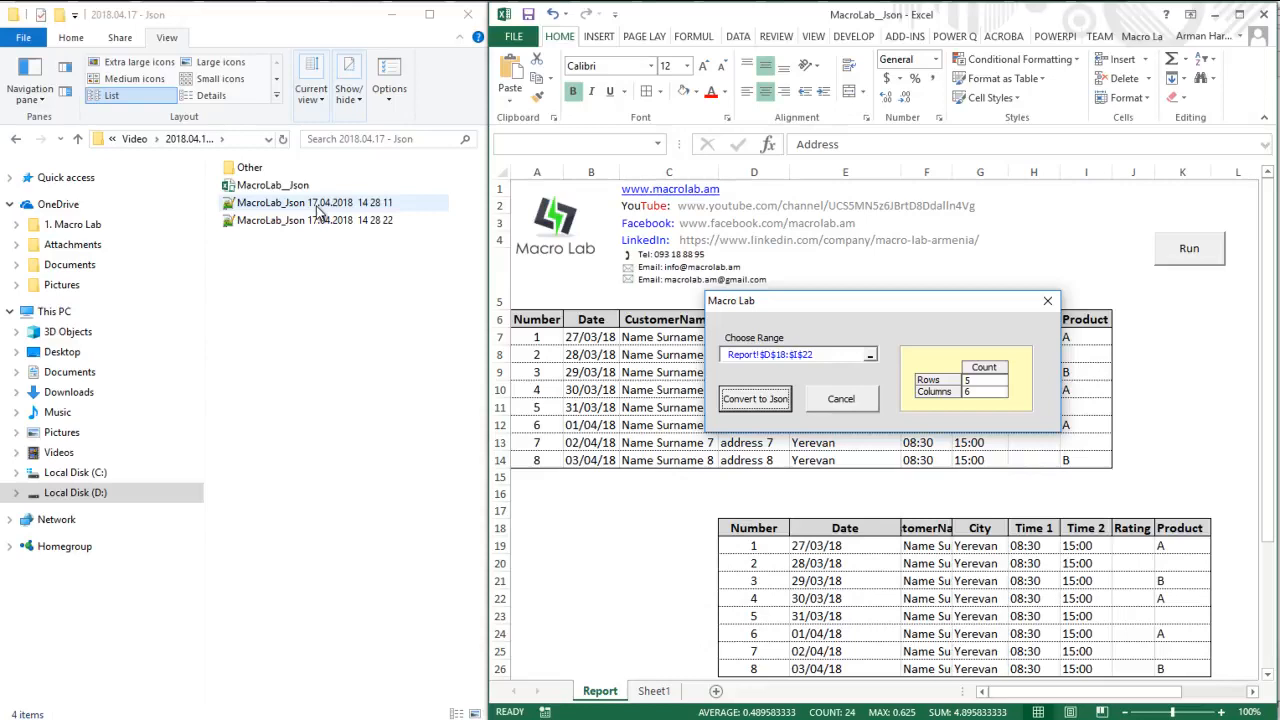
Open both MacroLab_Json exports in Notepad++ and show the second file's Time 1/Time 2 records
click(312, 202)
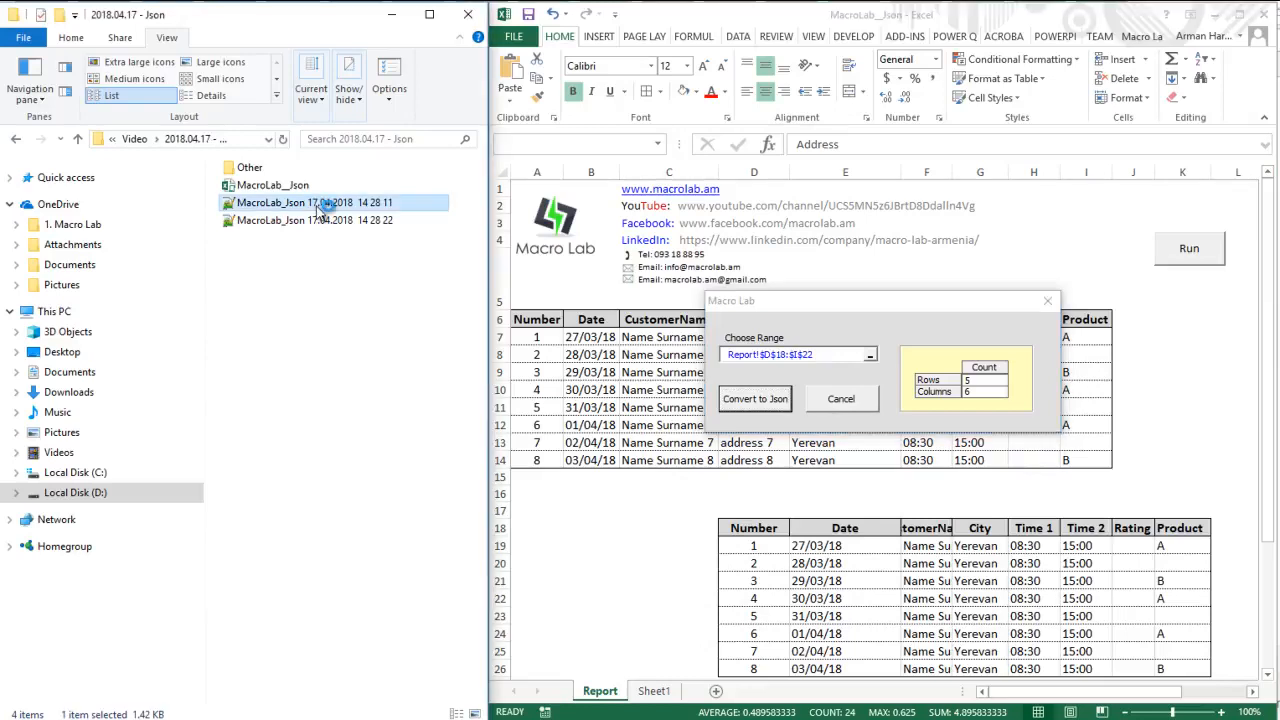
double_click(312, 202)
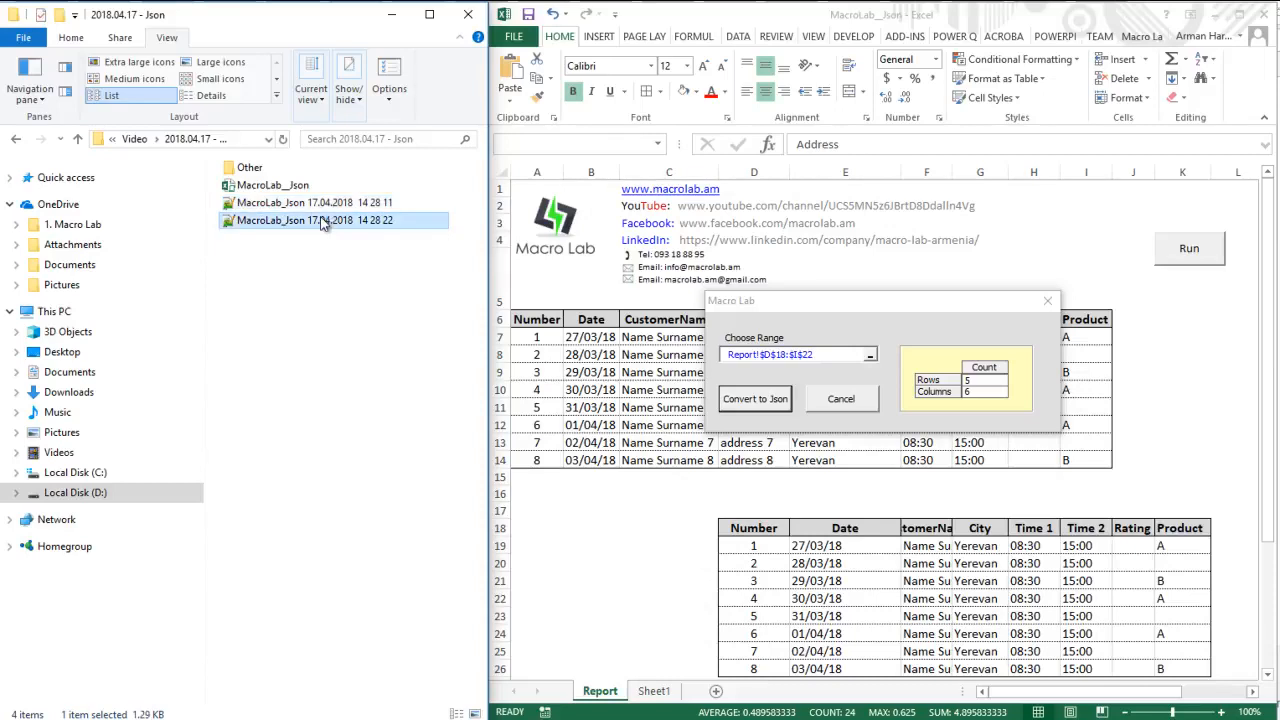
double_click(332, 220)
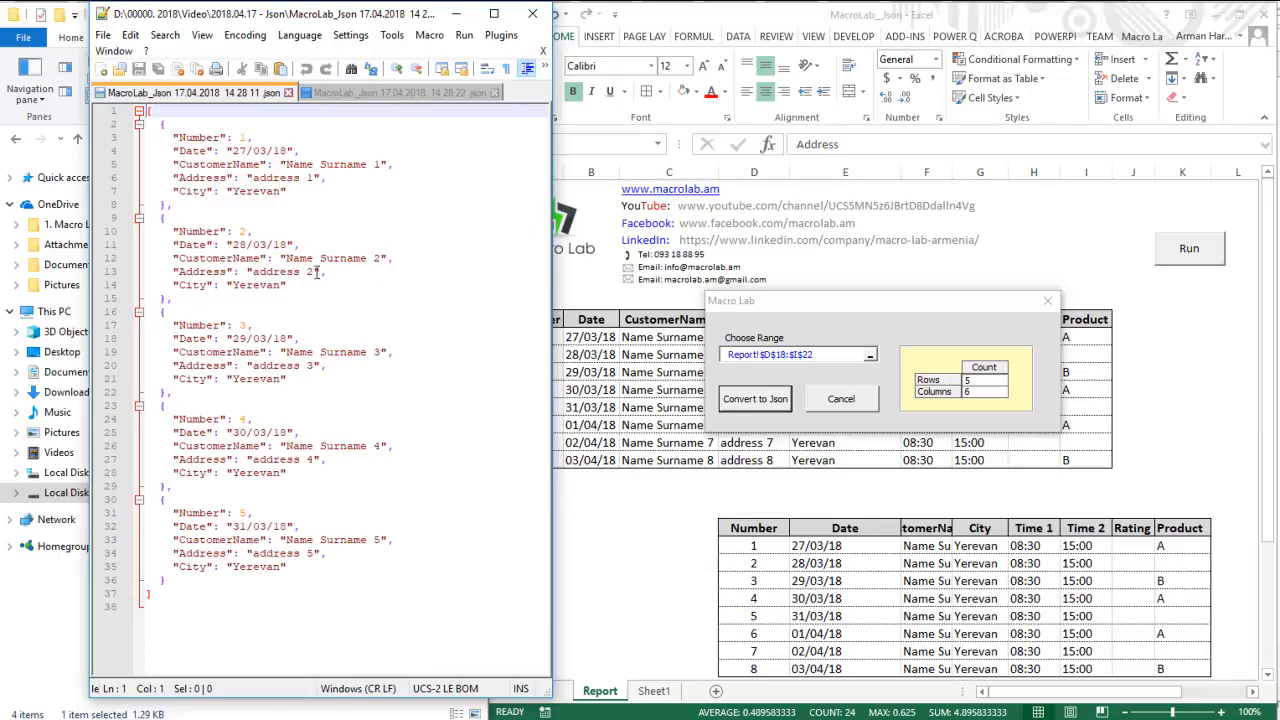
click(400, 92)
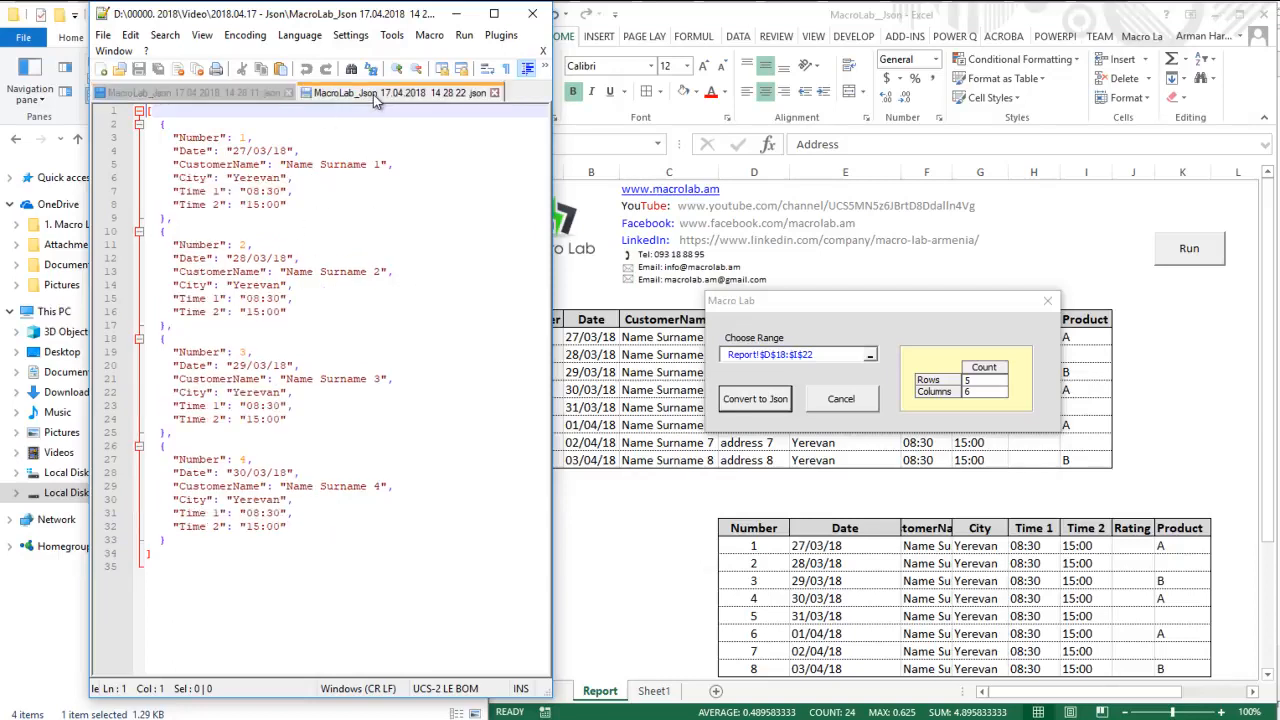